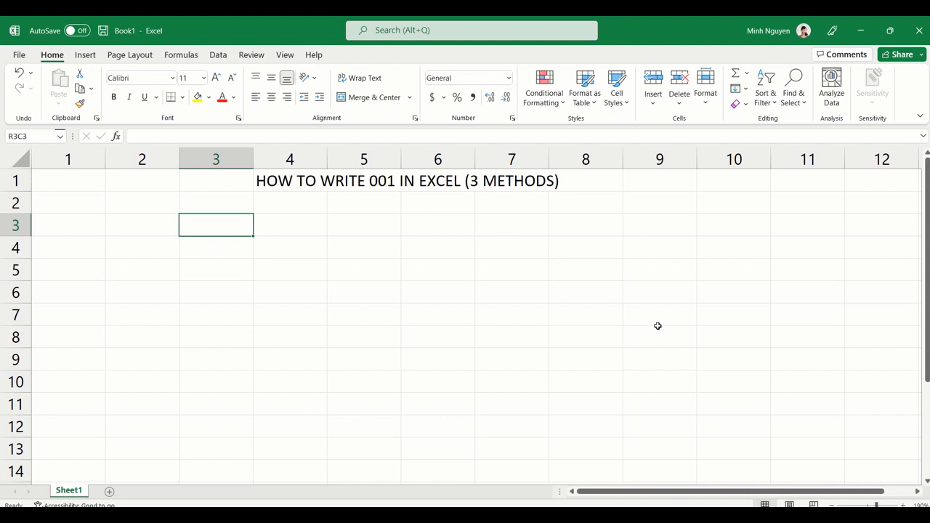
# - Enter 001 as apostrophe-prefixed text in C3 and C4, then delete the entries
pyautogui.write("'")
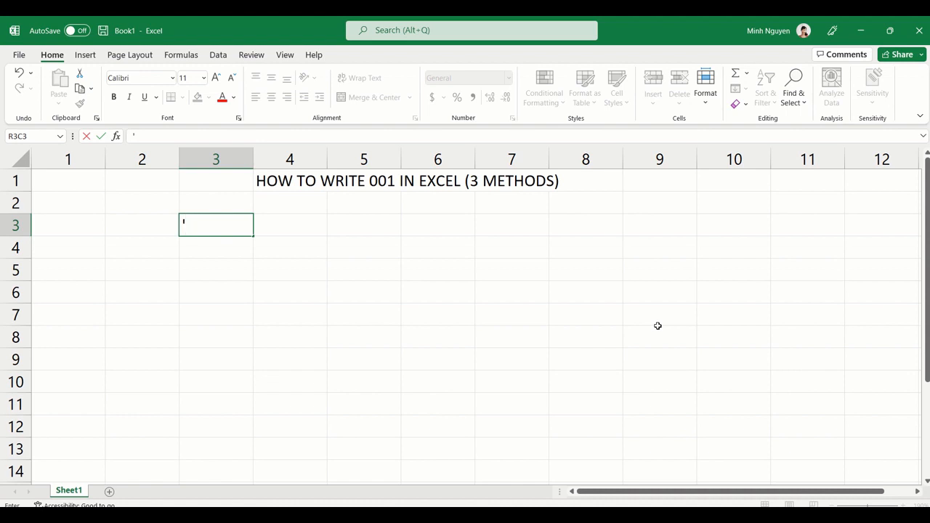
pyautogui.write('001')
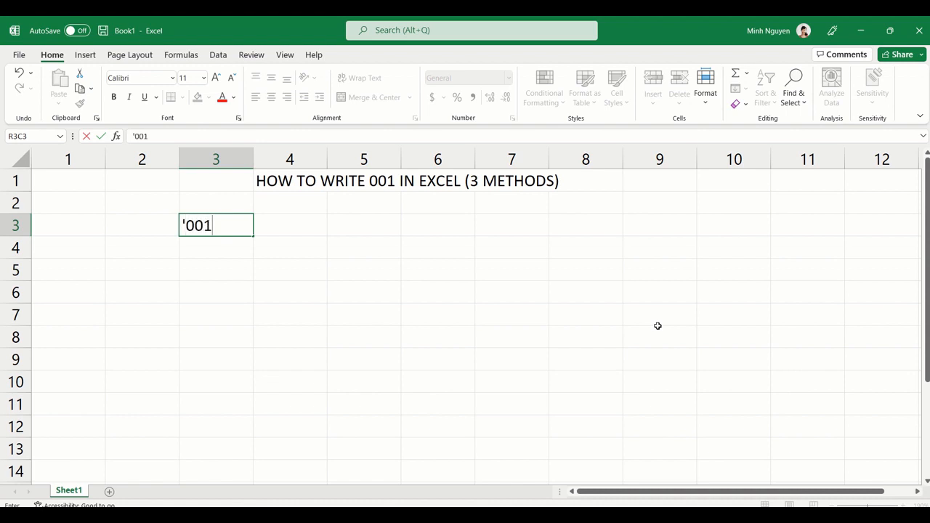
pyautogui.press('enter')
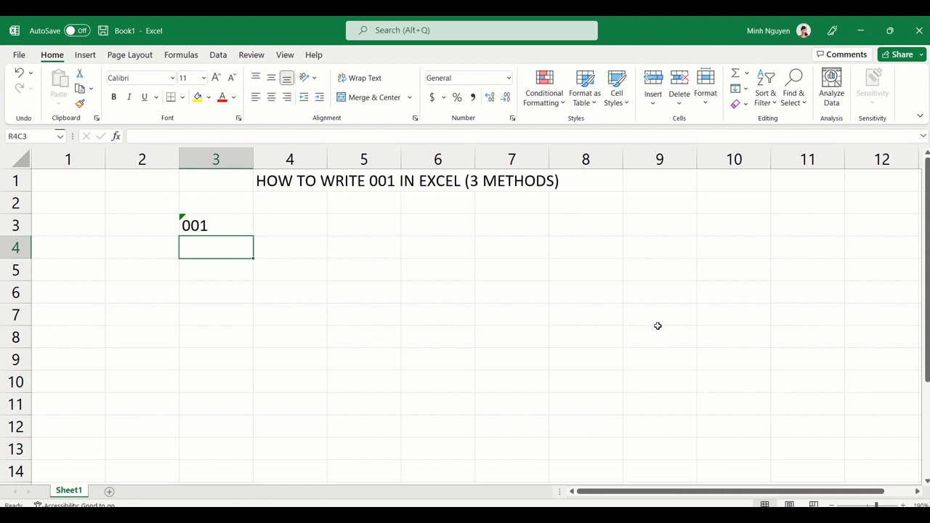
pyautogui.moveTo(236, 229)
pyautogui.write("'")
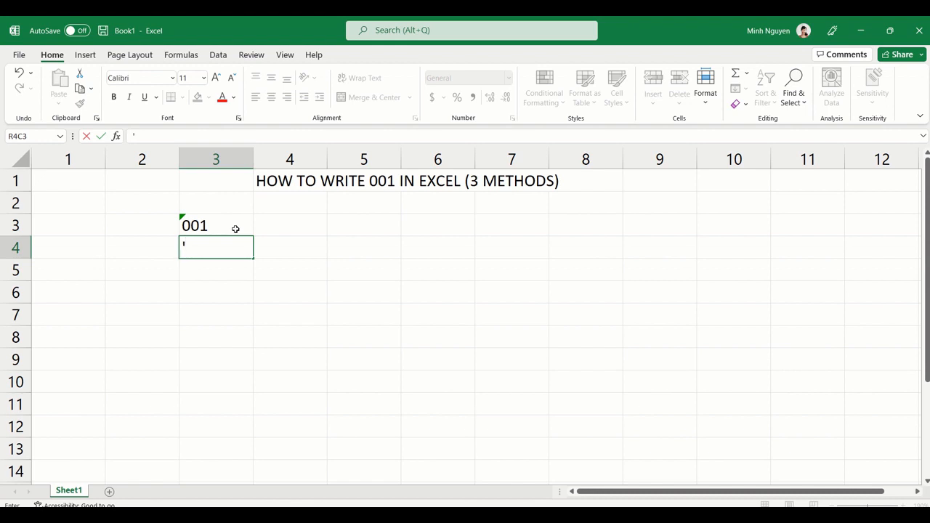
pyautogui.write('001')
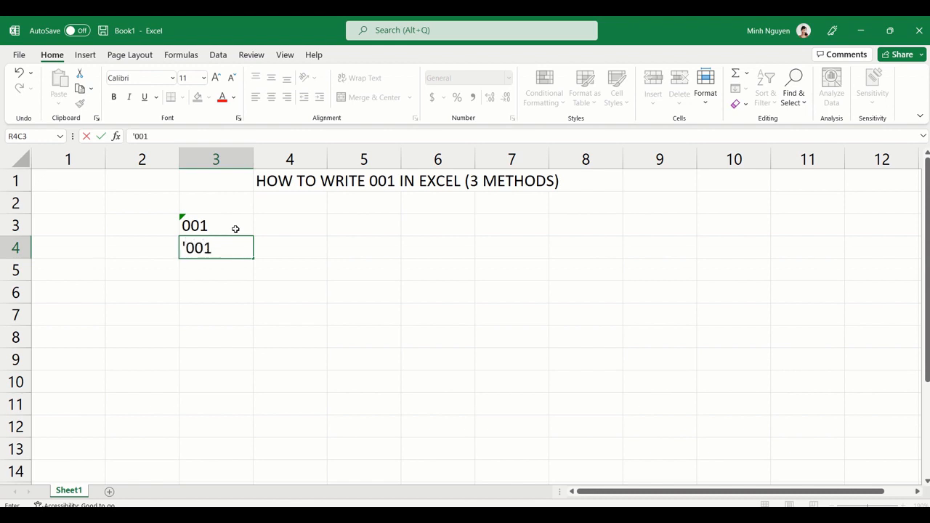
pyautogui.press('enter')
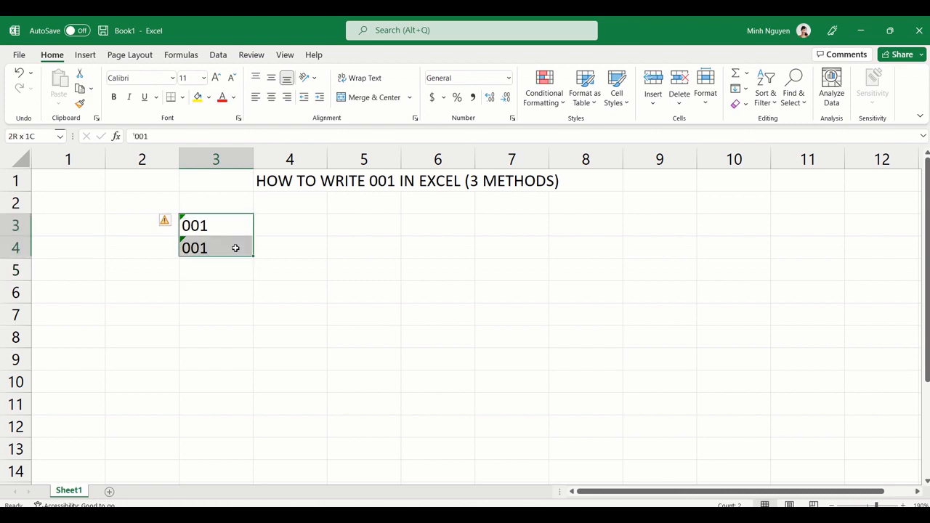
pyautogui.press('Delete')
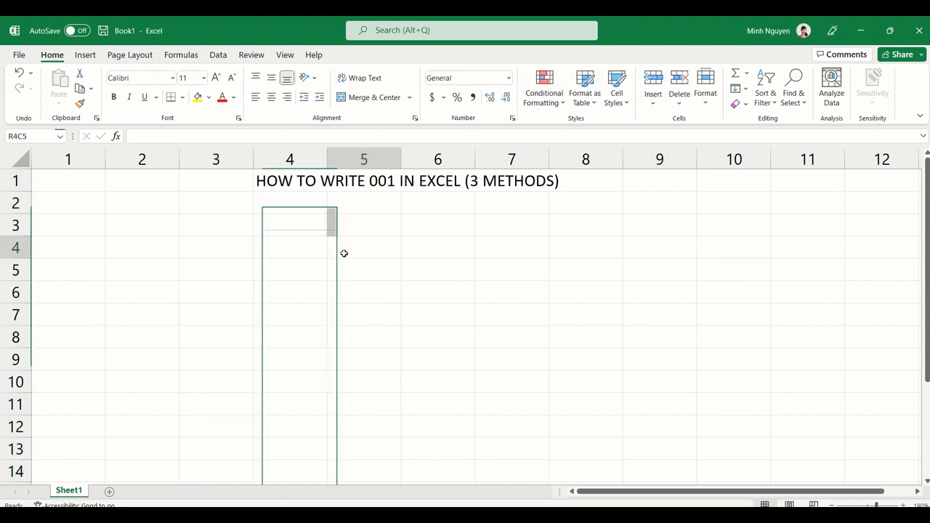
# - Format the whole of column 3 with the Text number category
pyautogui.click(216, 160)
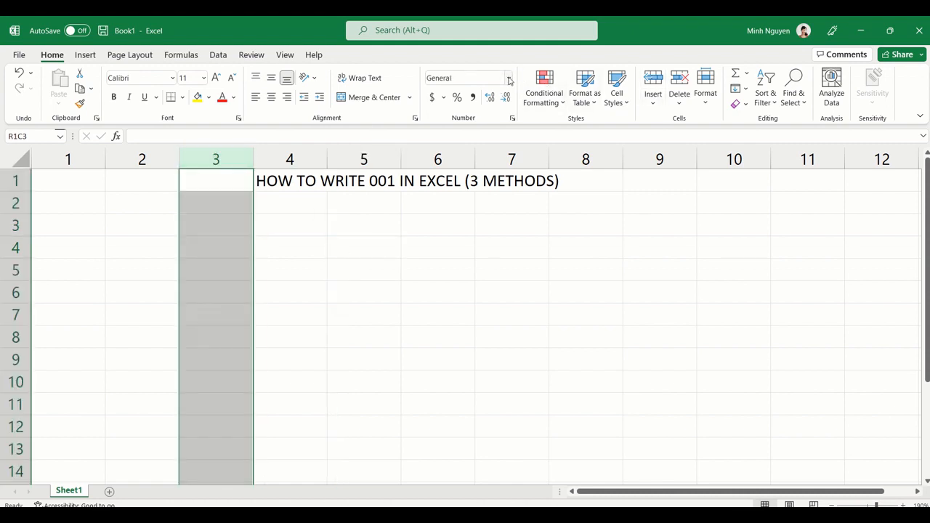
pyautogui.click(509, 78)
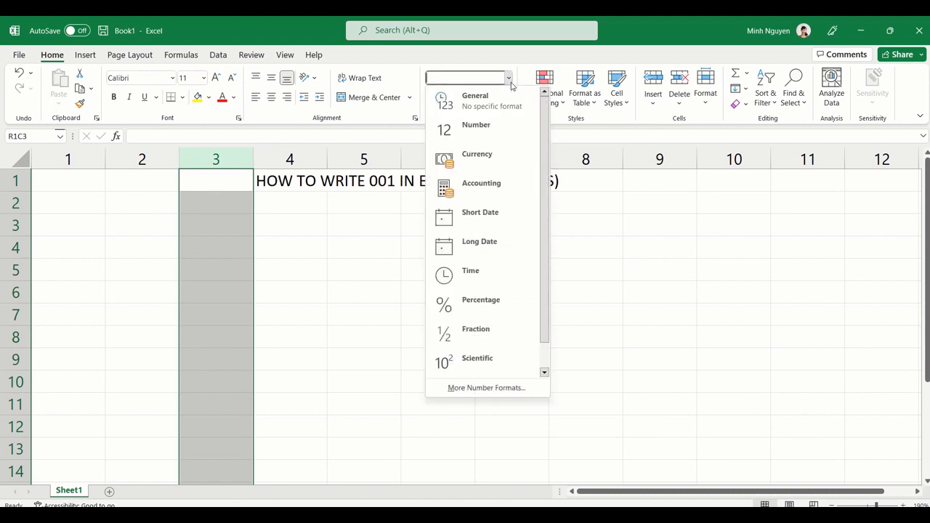
pyautogui.click(486, 388)
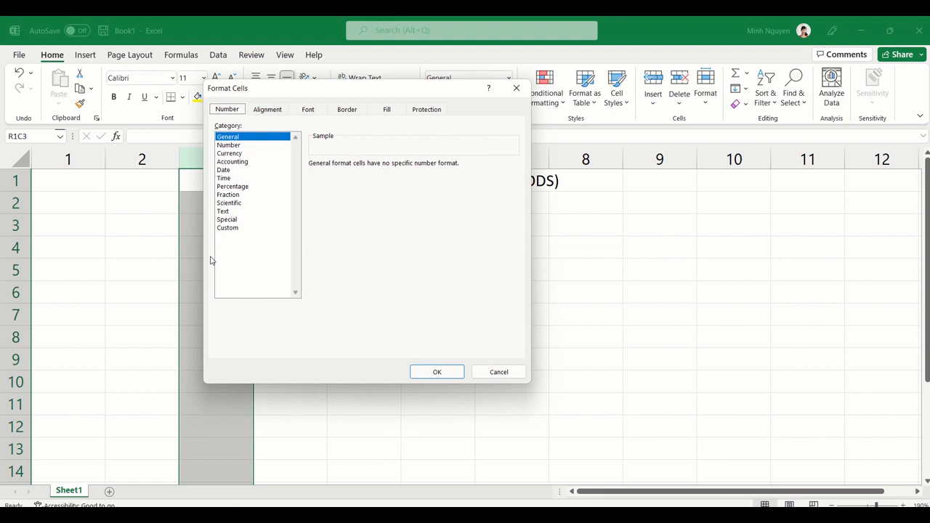
pyautogui.click(223, 211)
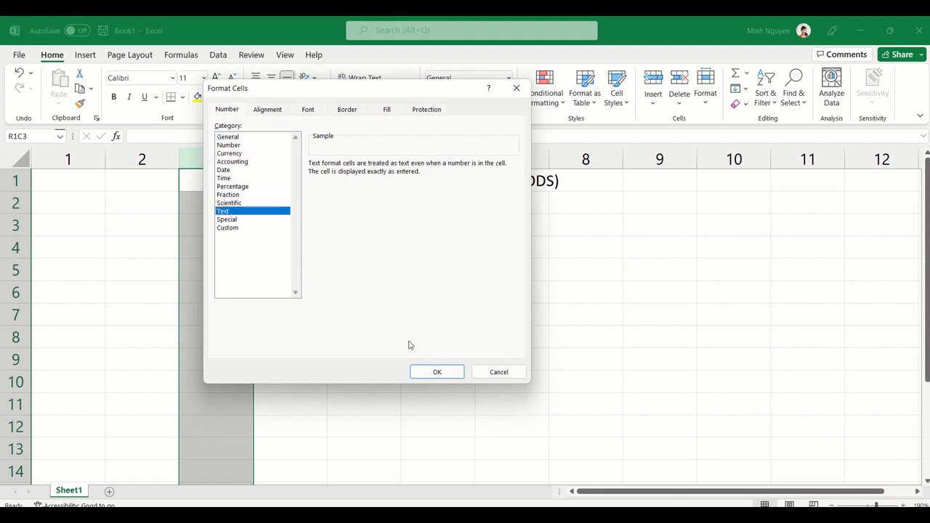
pyautogui.click(437, 372)
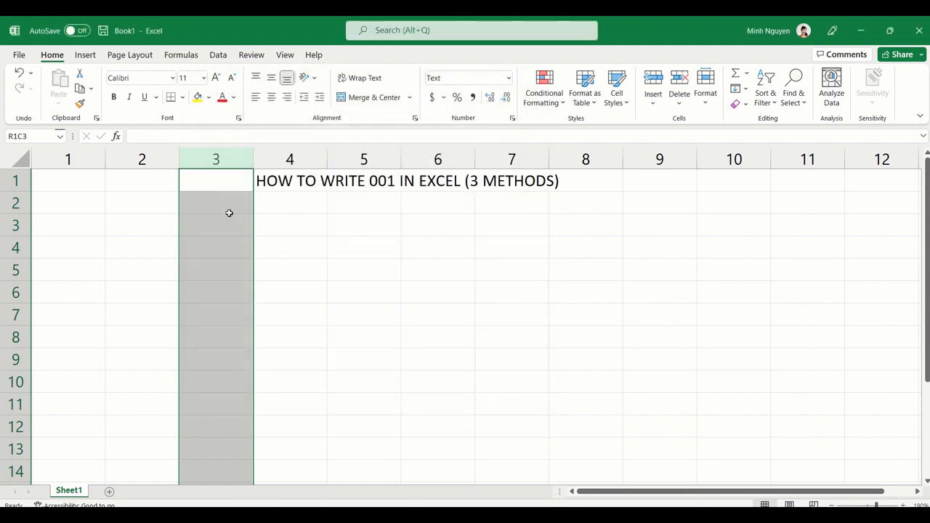
# - Type the IDs 001, 002 and 003 into rows 2–4 of column 3
pyautogui.click(216, 203)
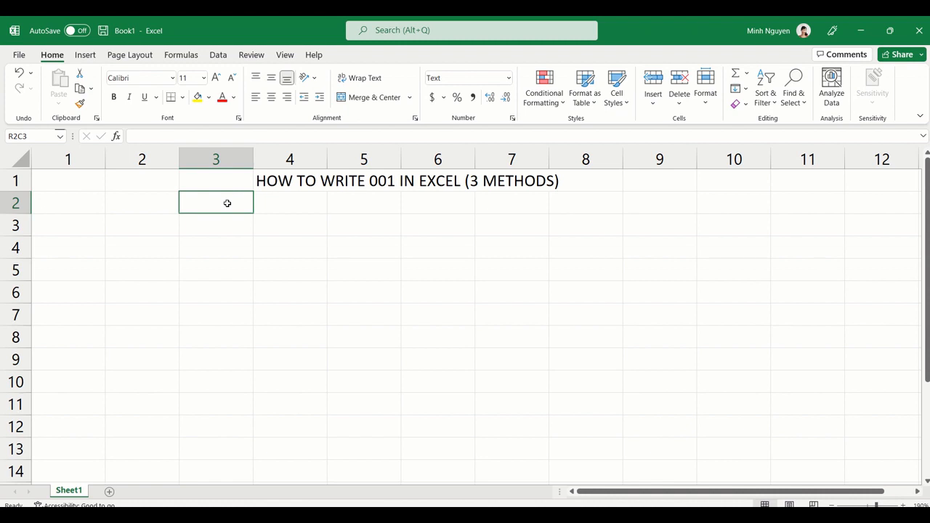
pyautogui.write('001')
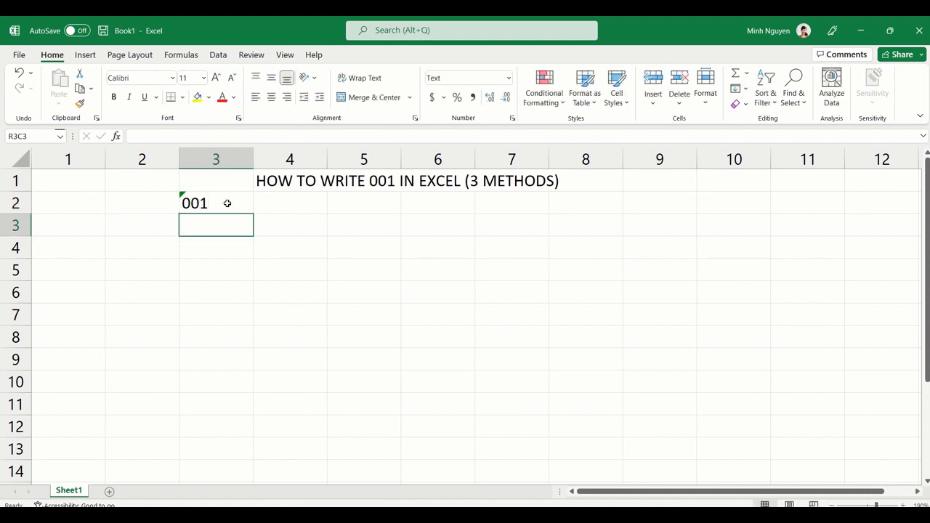
pyautogui.write('002')
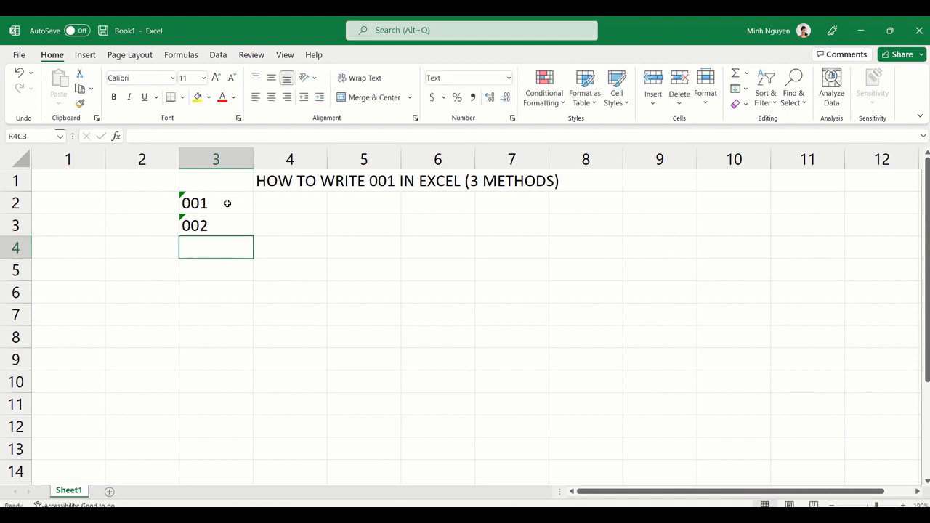
pyautogui.write('003')
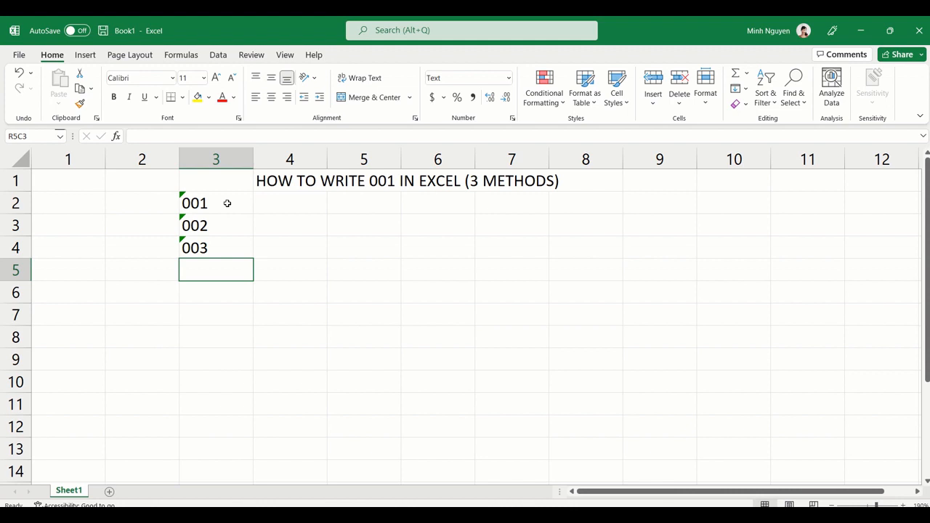
pyautogui.write('=sum')
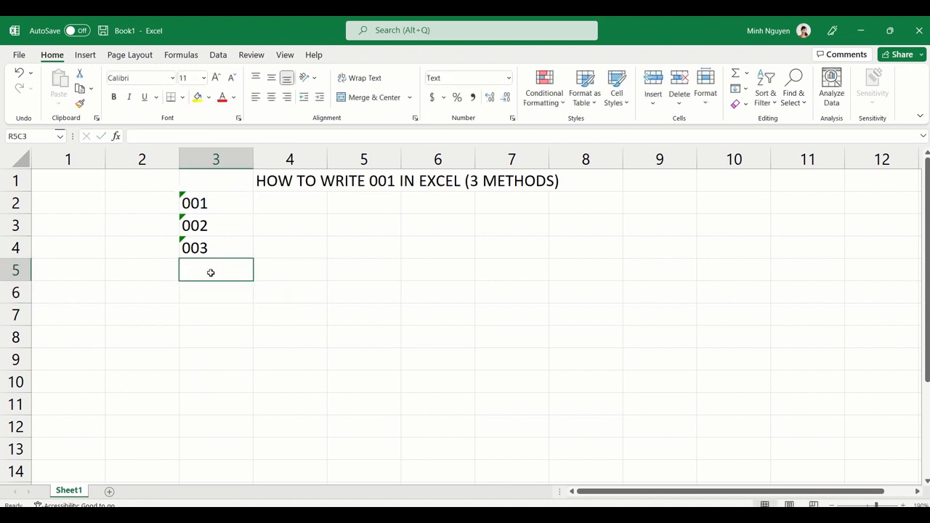
pyautogui.click(215, 159)
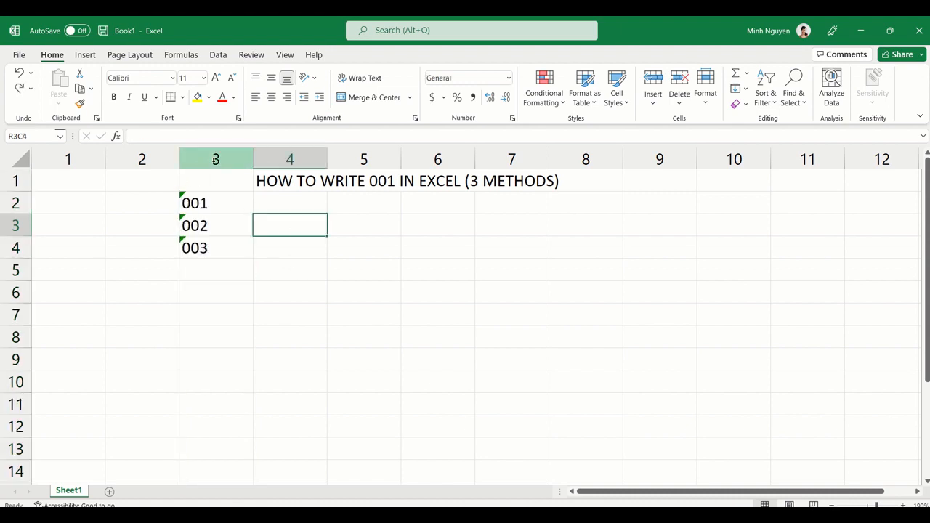
# - Apply a custom 000 number format to the entire ID column
pyautogui.click(215, 158)
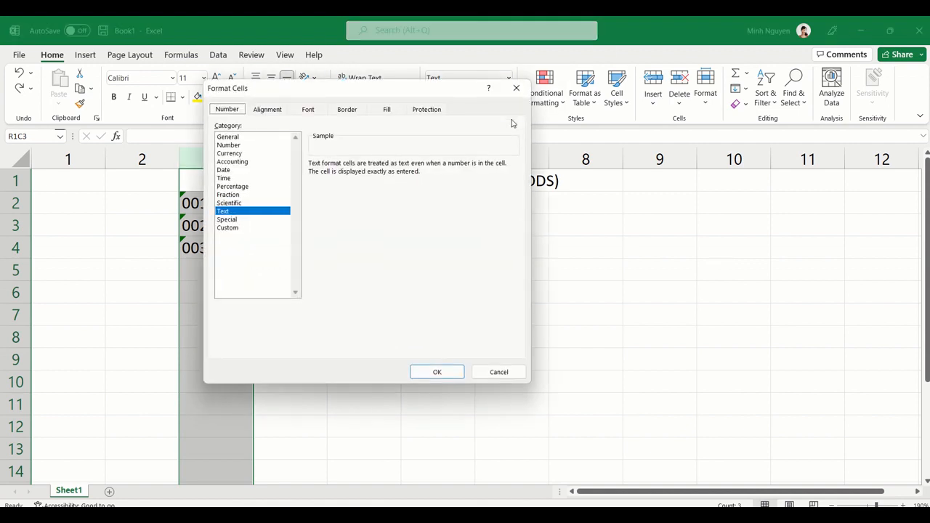
pyautogui.moveTo(229, 234)
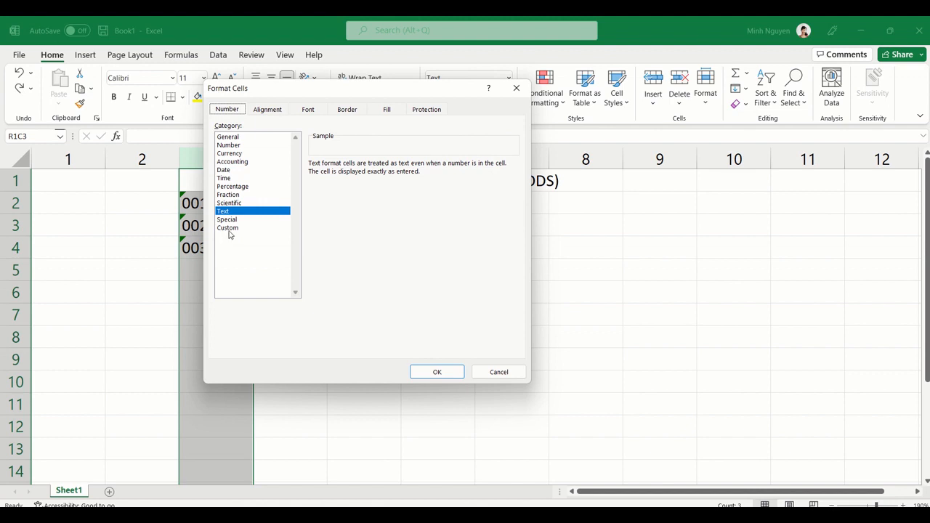
pyautogui.click(228, 228)
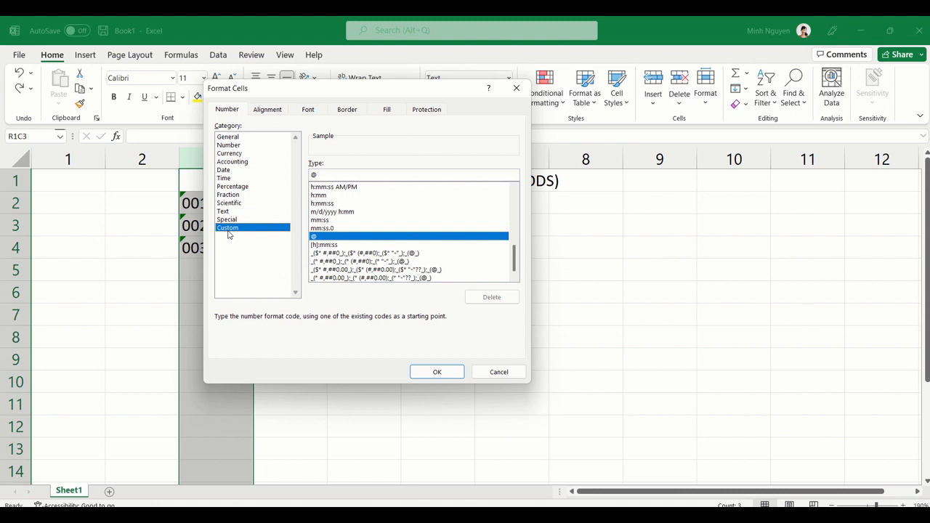
pyautogui.moveTo(281, 203)
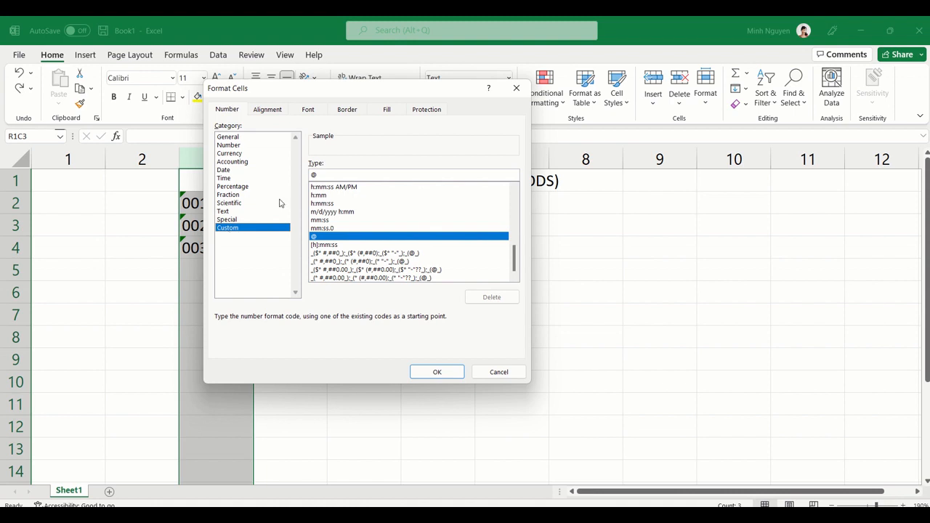
pyautogui.write('000')
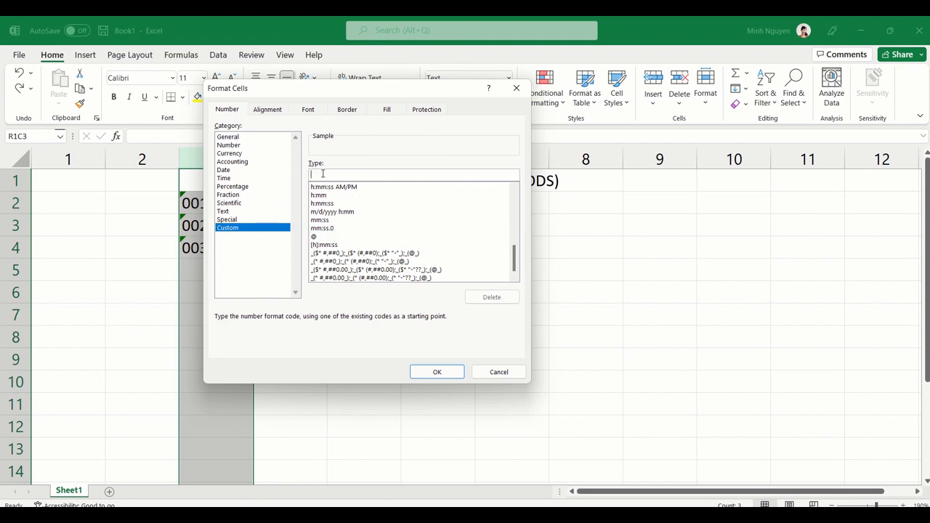
pyautogui.write('000')
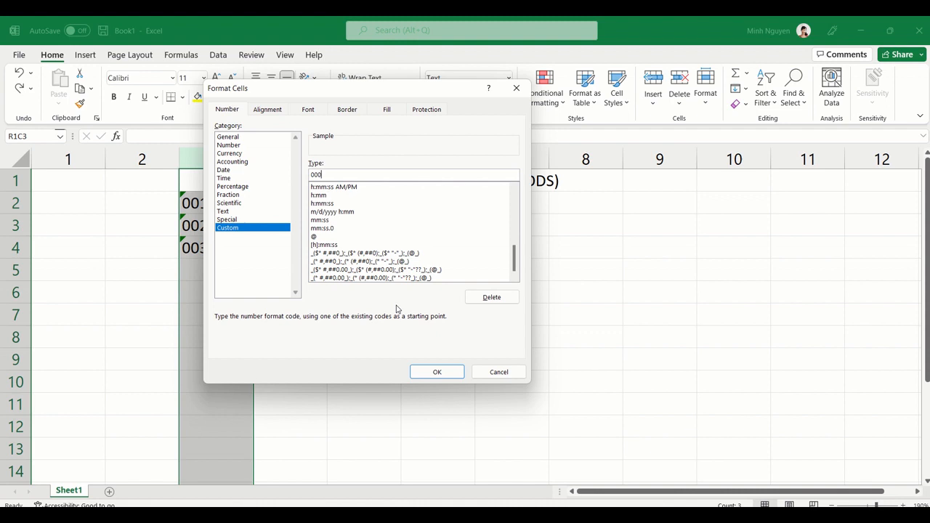
pyautogui.click(437, 371)
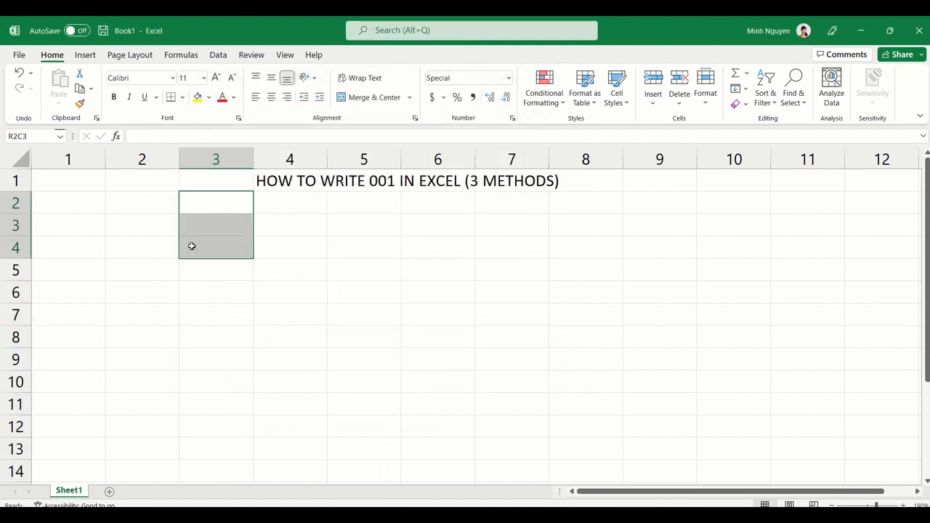
# - Enter the student IDs 001, 021 and 123 down column 3 from row 2
pyautogui.click(215, 202)
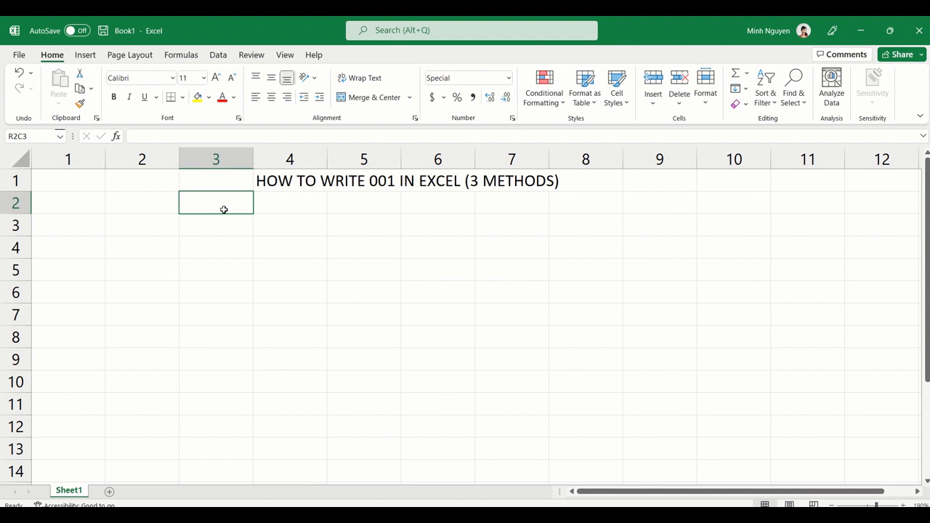
pyautogui.write('001')
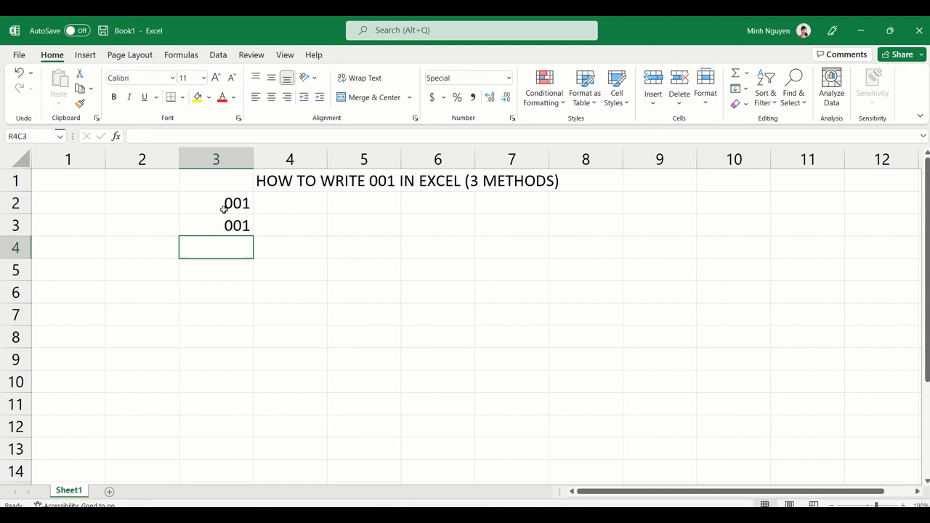
pyautogui.write('021')
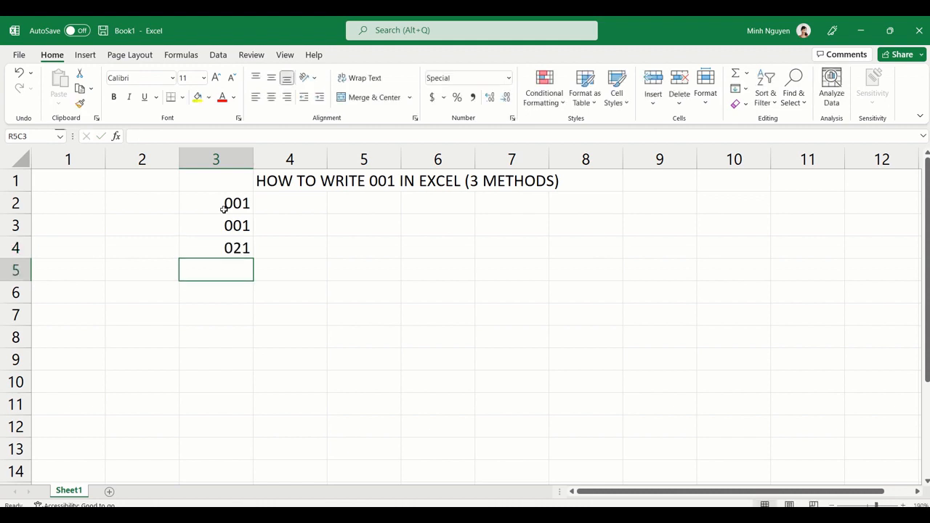
pyautogui.write('123')
pyautogui.click(216, 180)
pyautogui.write('student ID')
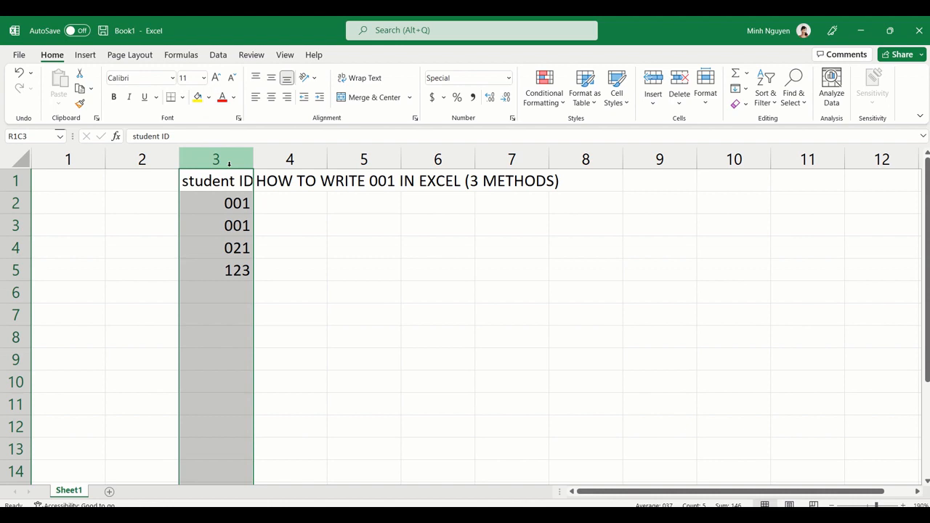
# - Insert a table on the student ID column and sort IDs smallest to largest
pyautogui.click(85, 54)
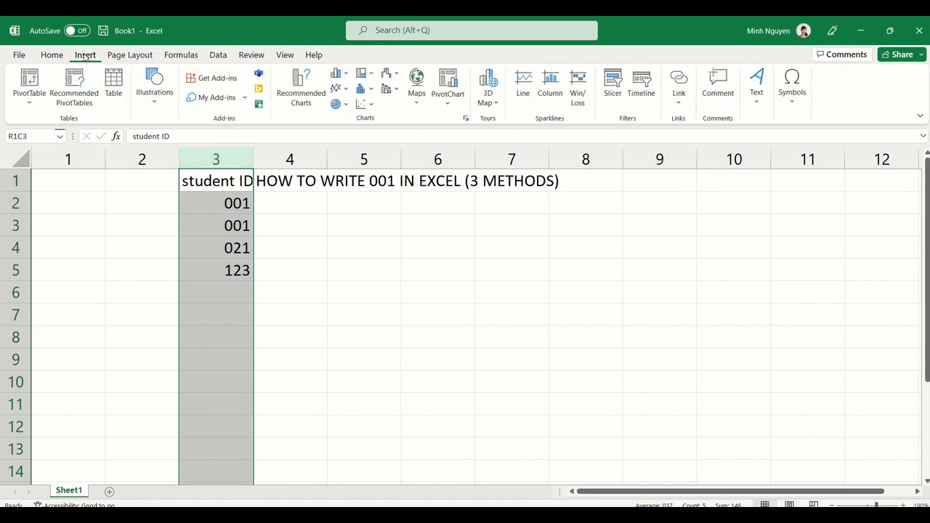
pyautogui.click(114, 83)
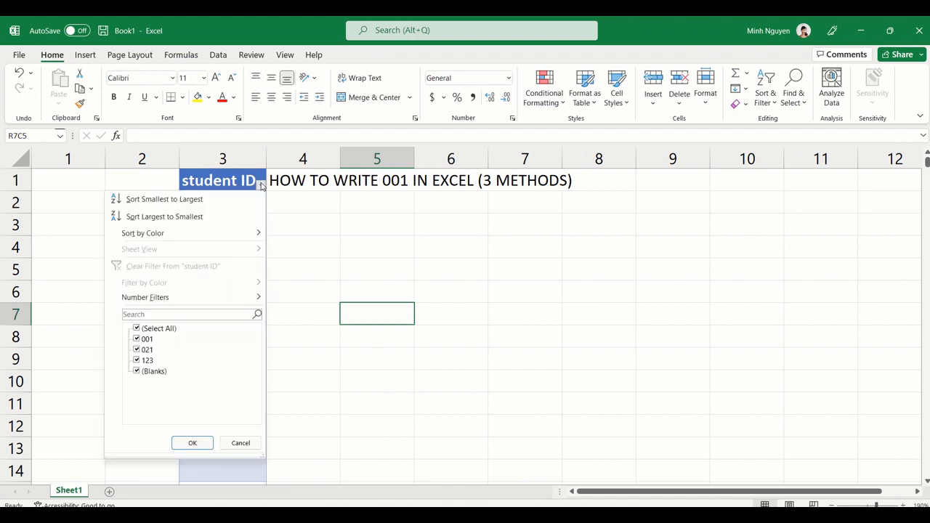
pyautogui.moveTo(164, 199)
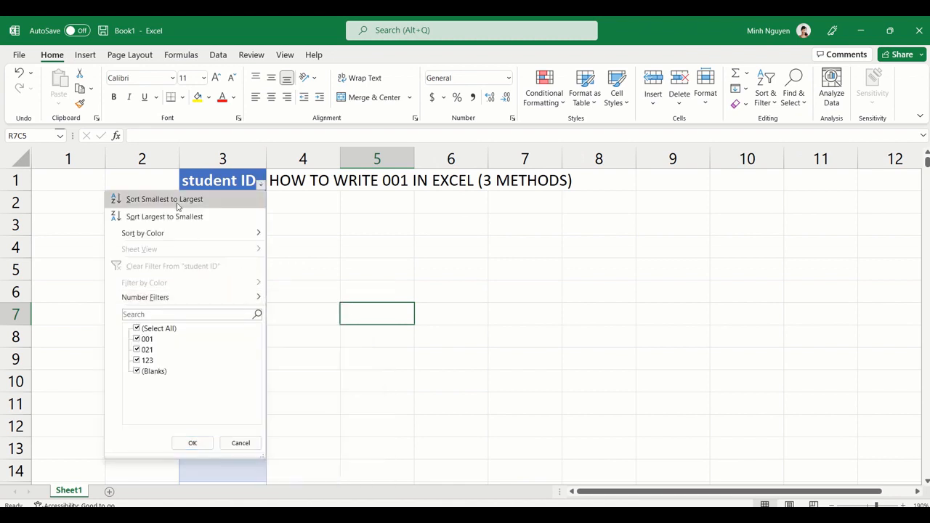
pyautogui.click(164, 199)
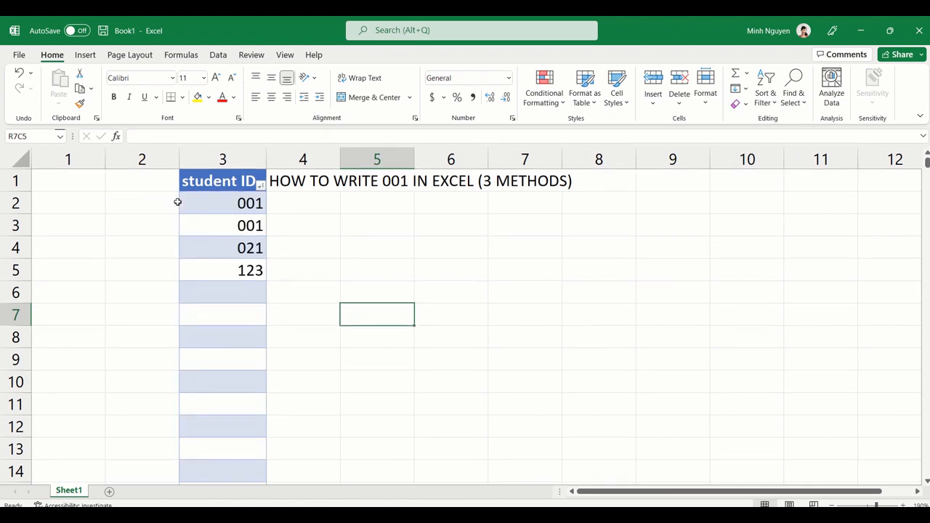